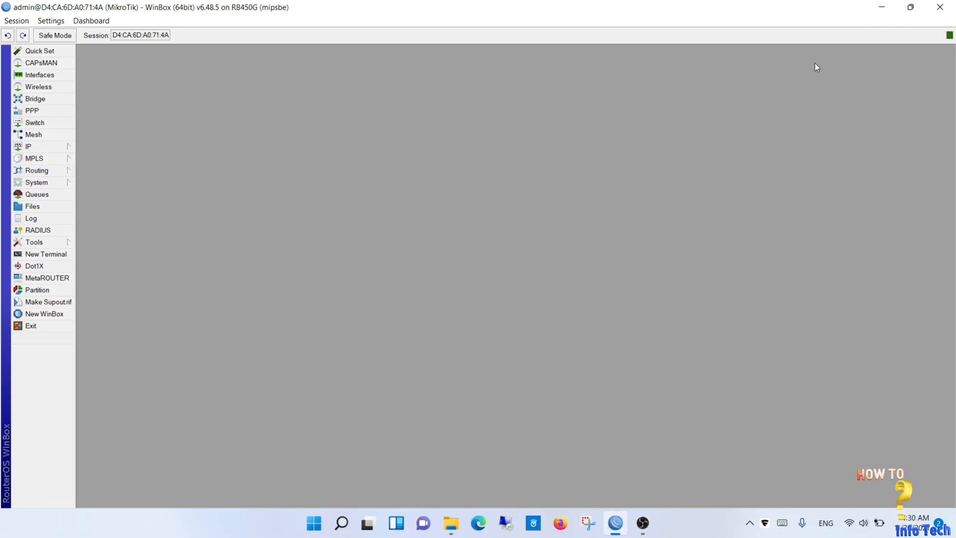
mouse_move(290, 319)
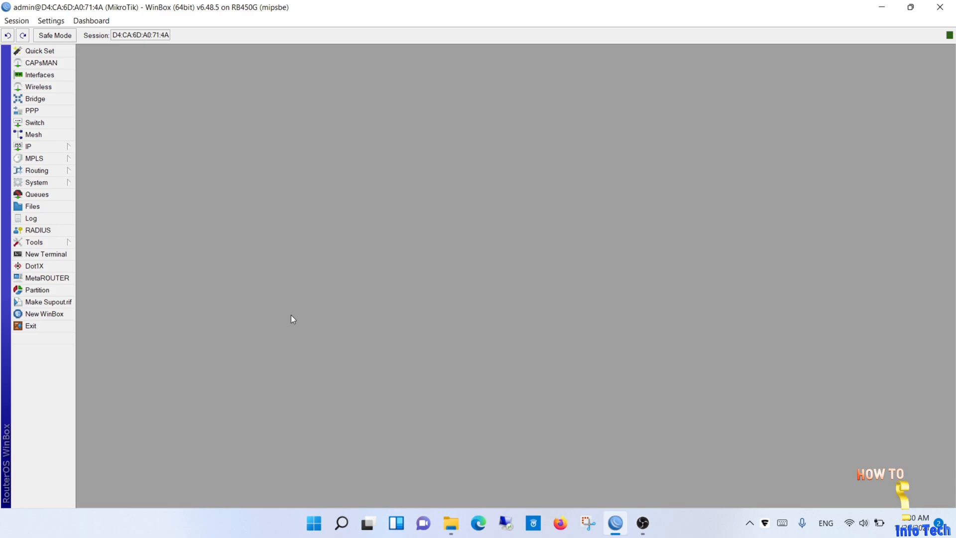
mouse_move(266, 212)
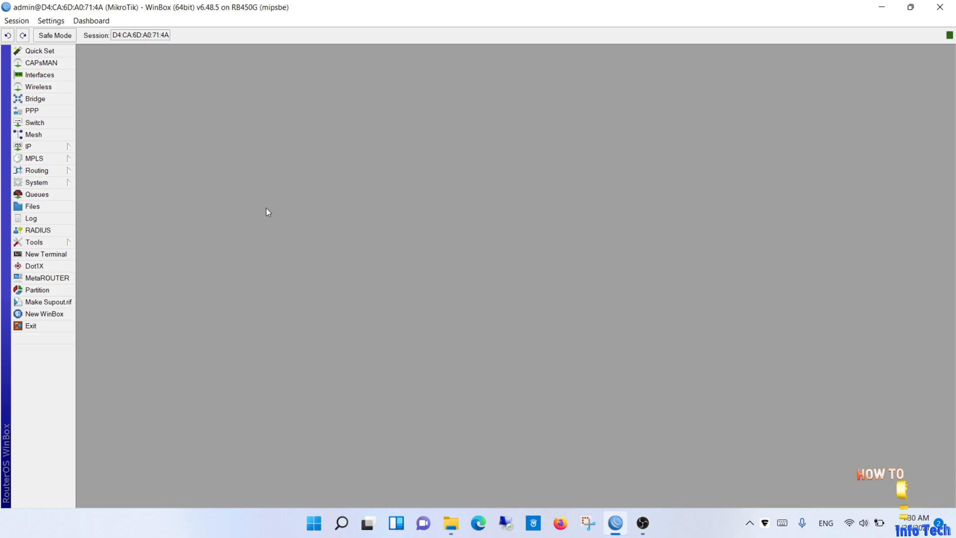
mouse_move(155, 106)
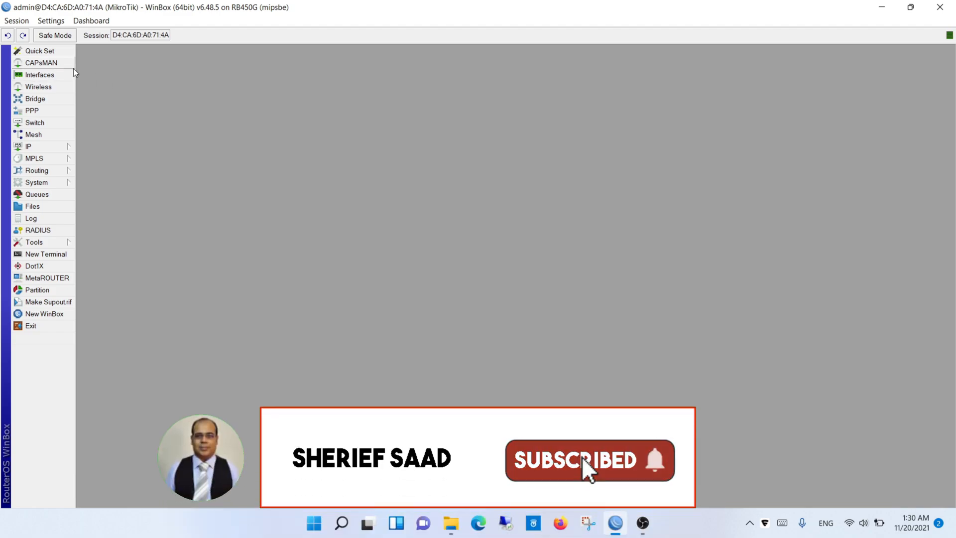
Review the current setup: interfaces, IP DHCP server list and the dhcp1 server settings.
left_click(40, 74)
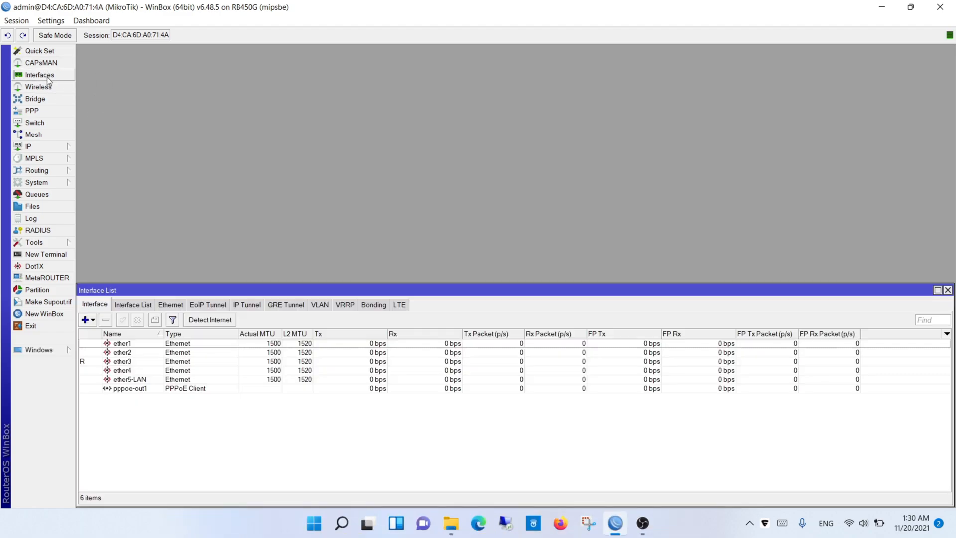
left_click(28, 146)
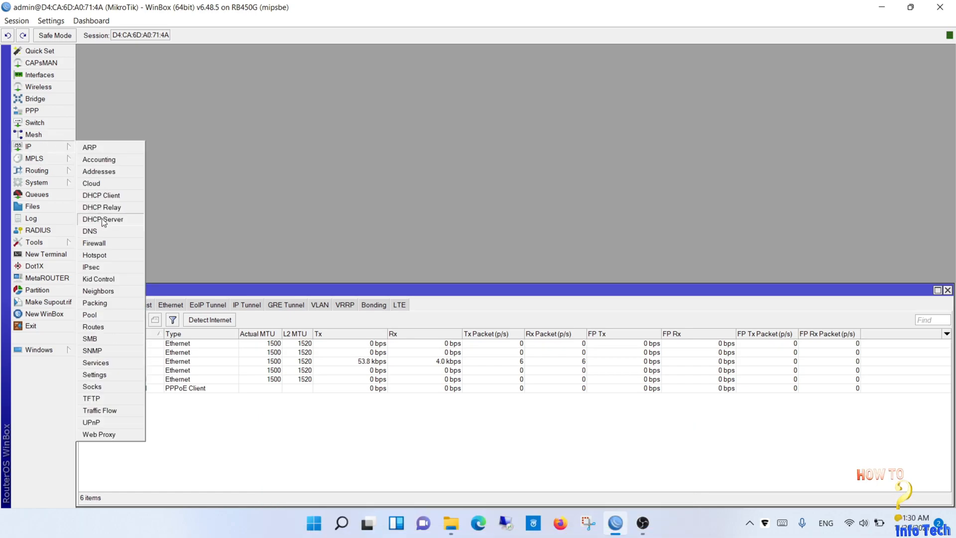
left_click(103, 219)
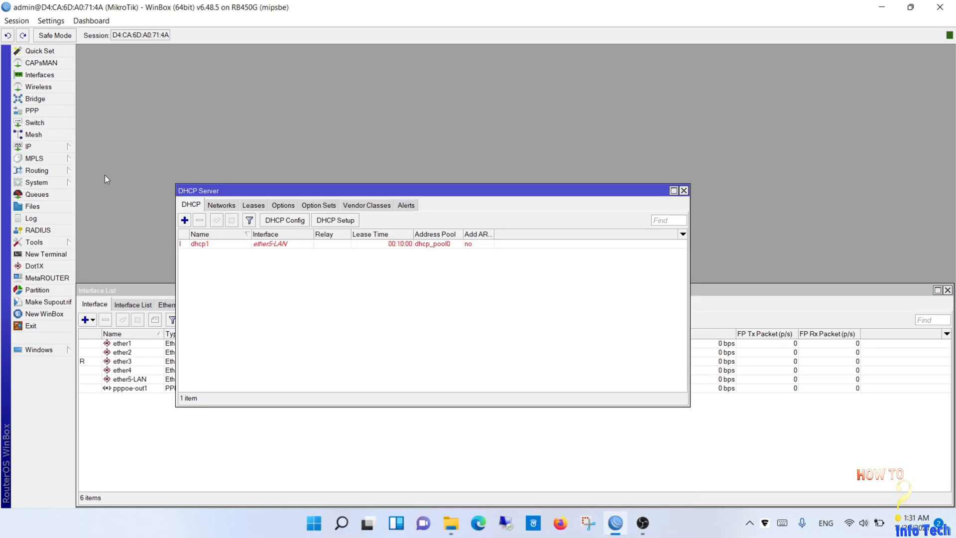
double_click(201, 244)
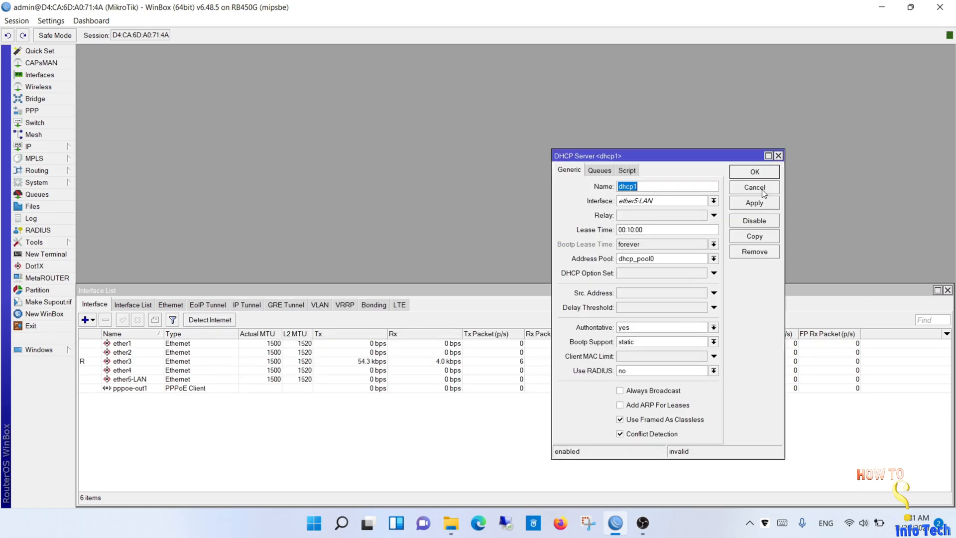
left_click(28, 147)
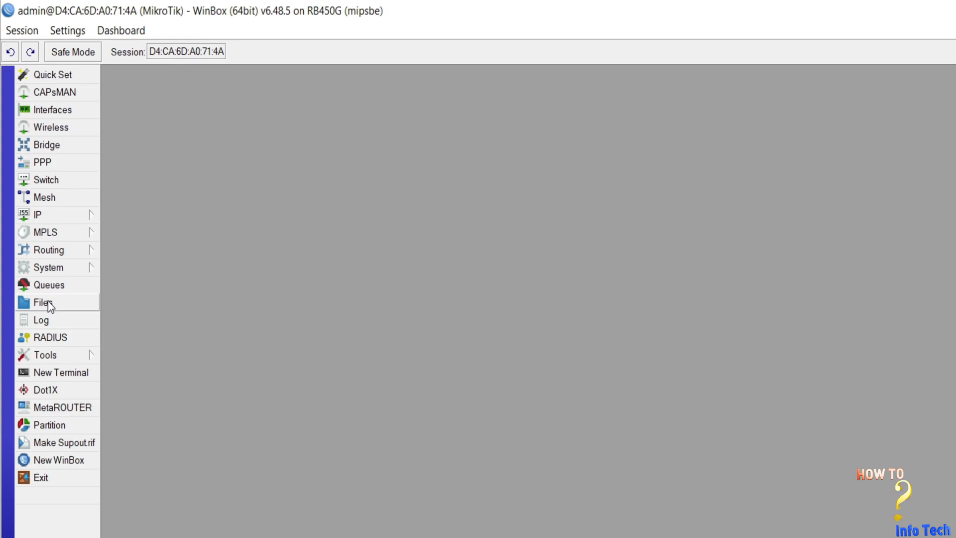
Create a configuration backup named My backup, producing My backup.backup (15.4 KiB) in the file list.
left_click(44, 302)
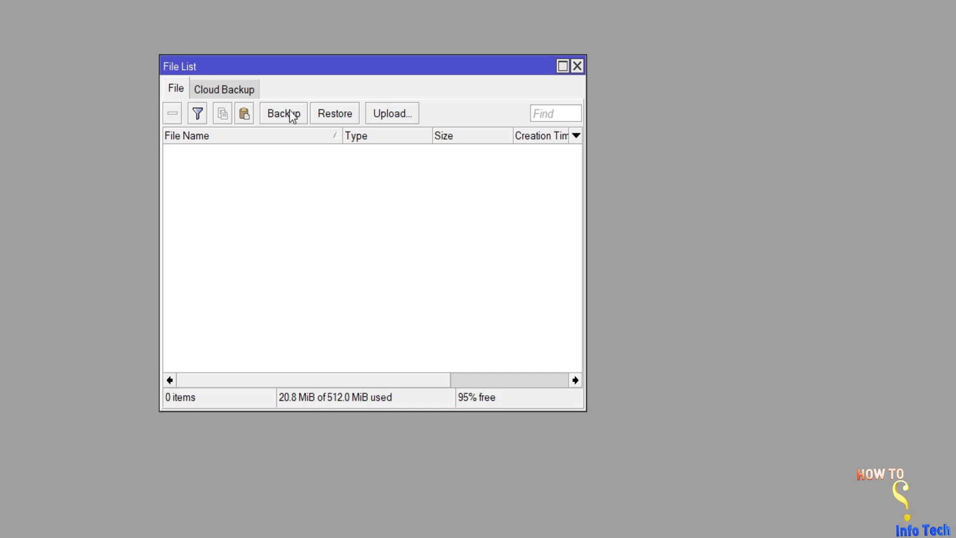
left_click(282, 113)
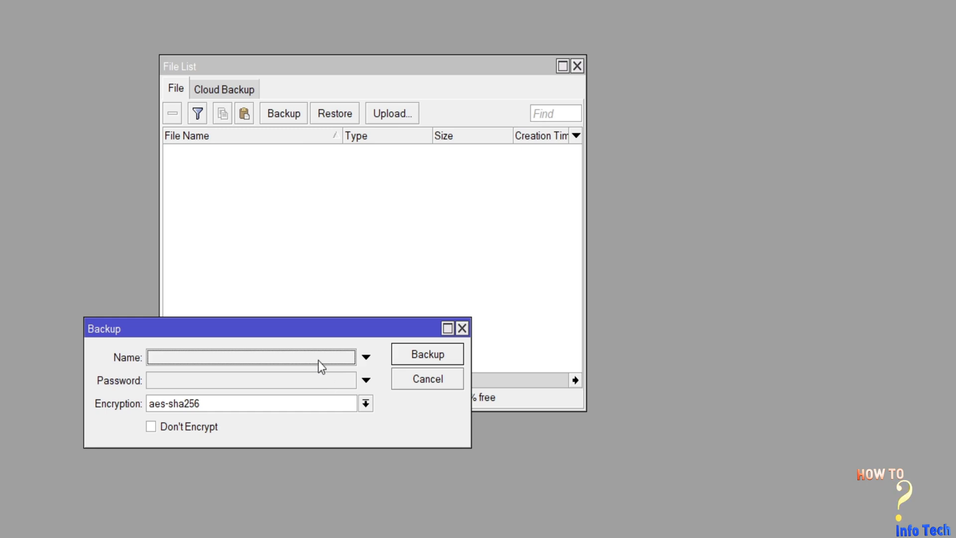
left_click(250, 356)
type("My backup")
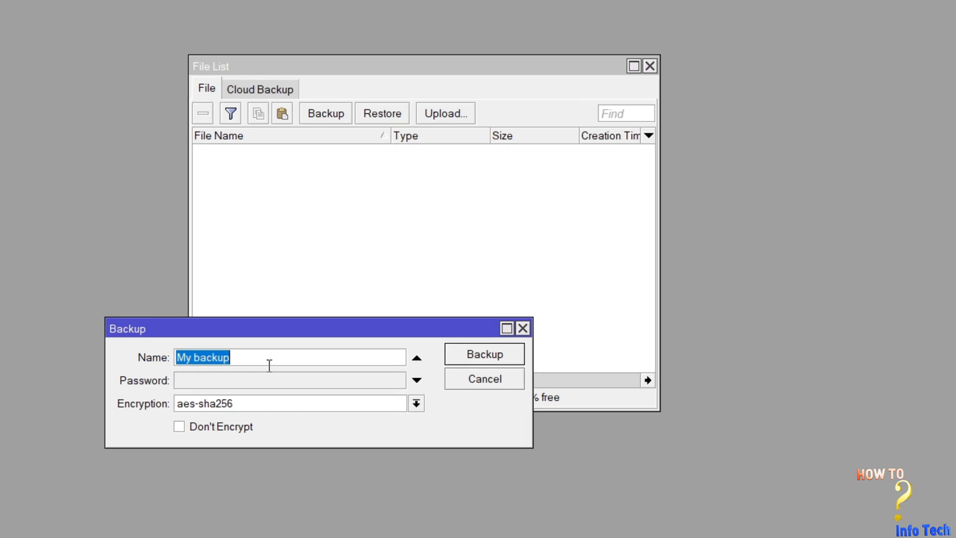
mouse_move(173, 392)
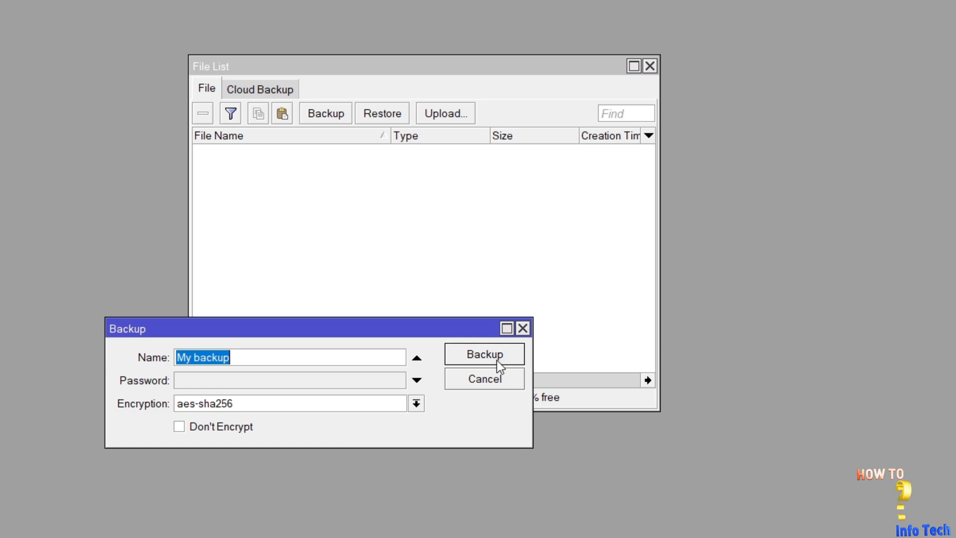
left_click(482, 354)
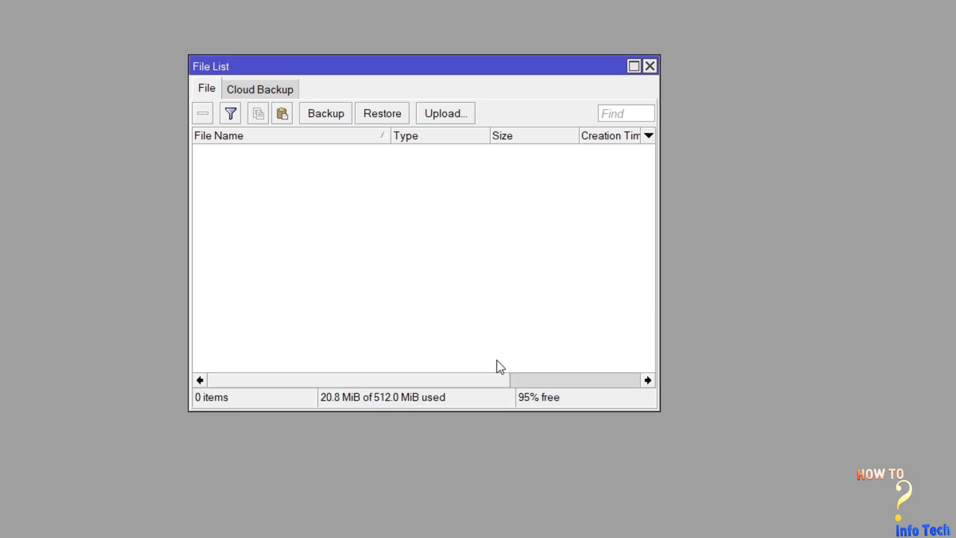
left_click(325, 114)
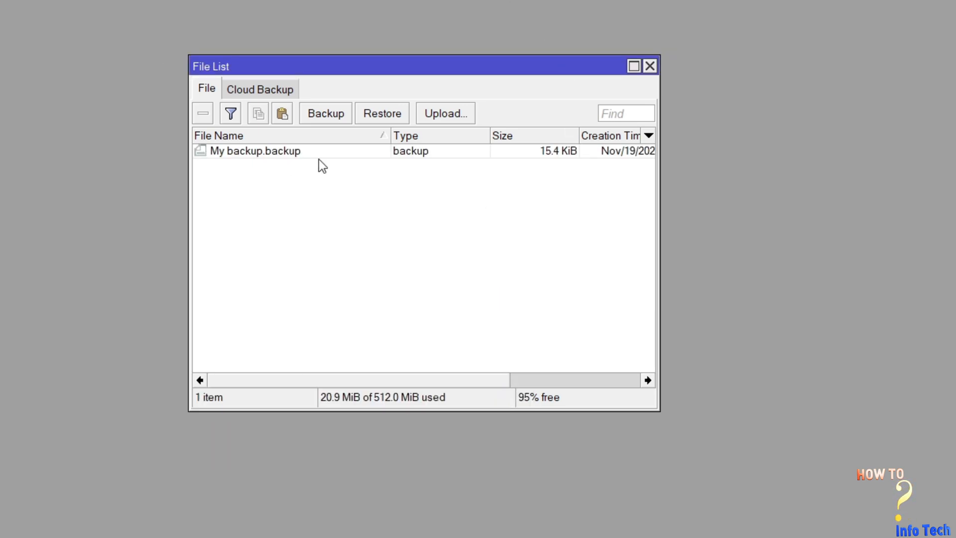
mouse_move(312, 163)
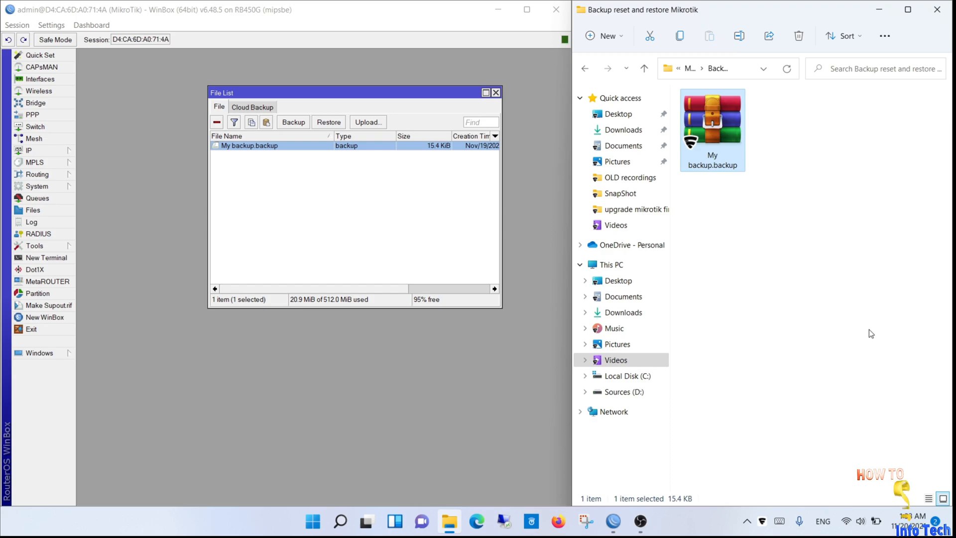
mouse_move(759, 204)
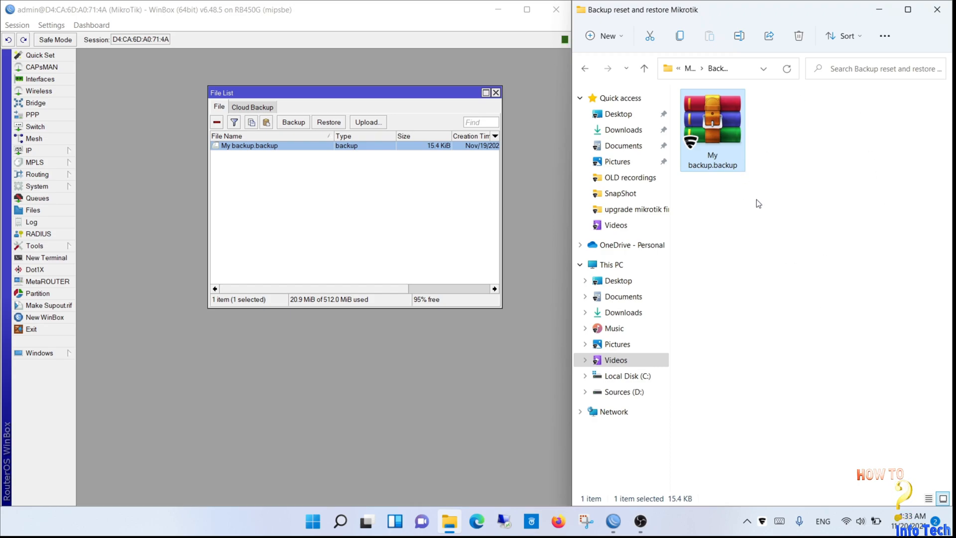
mouse_move(827, 257)
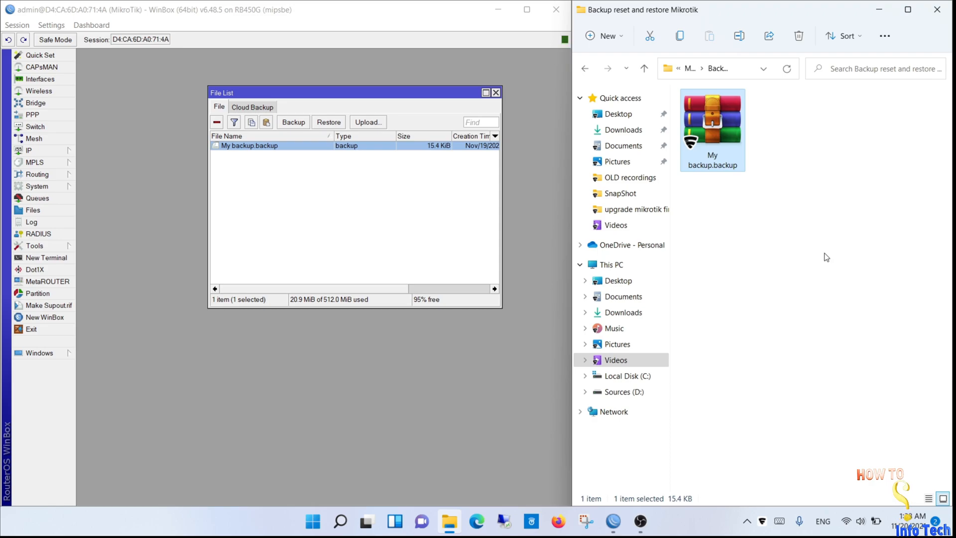
mouse_move(827, 254)
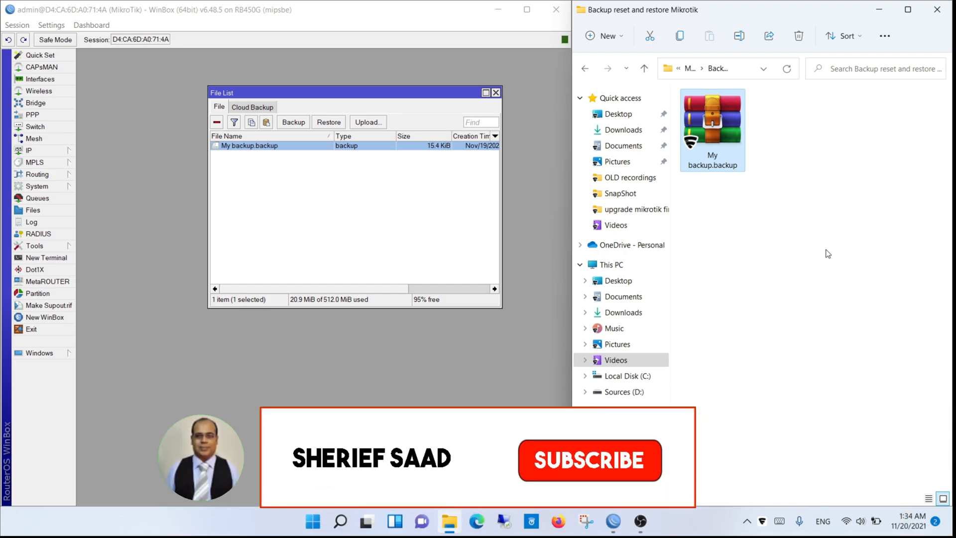
Copy My backup.backup into the Backup reset and restore Mikrotik folder on the PC.
left_click(589, 460)
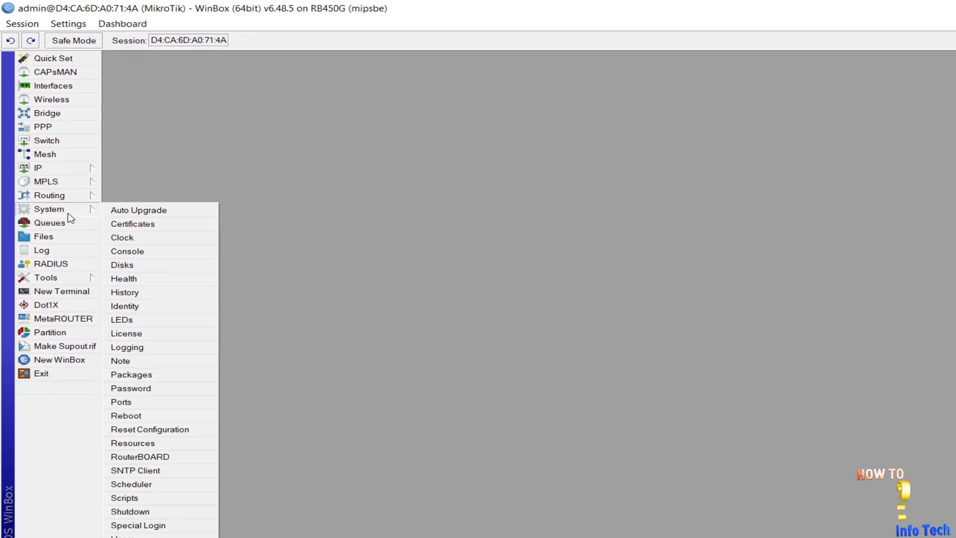
Reset the configuration with No Default Configuration and Do Not Backup ticked, confirming the reboot.
left_click(150, 429)
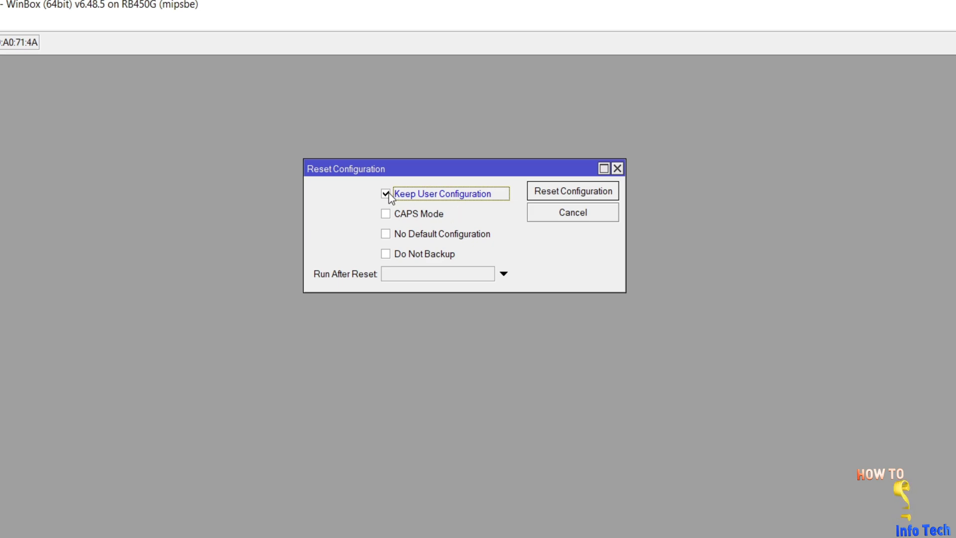
left_click(385, 193)
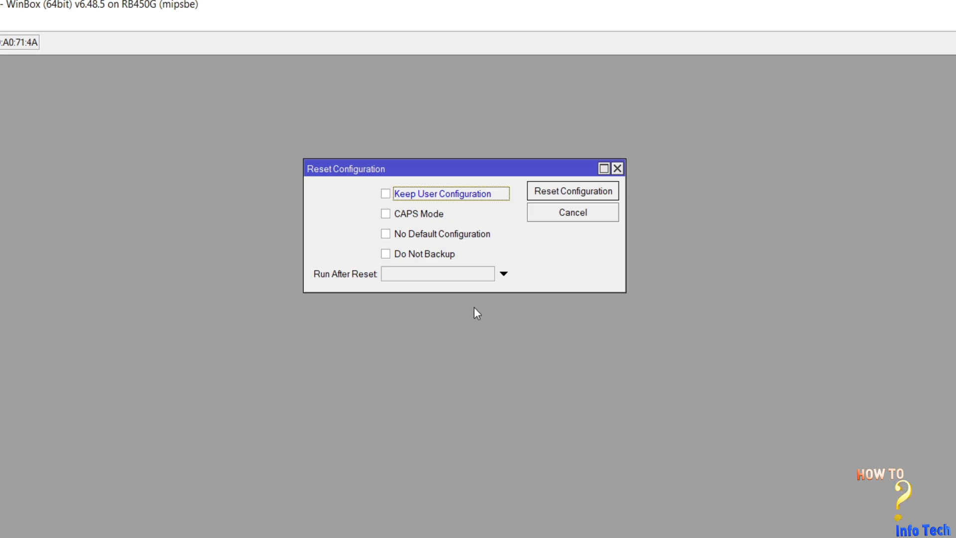
mouse_move(508, 250)
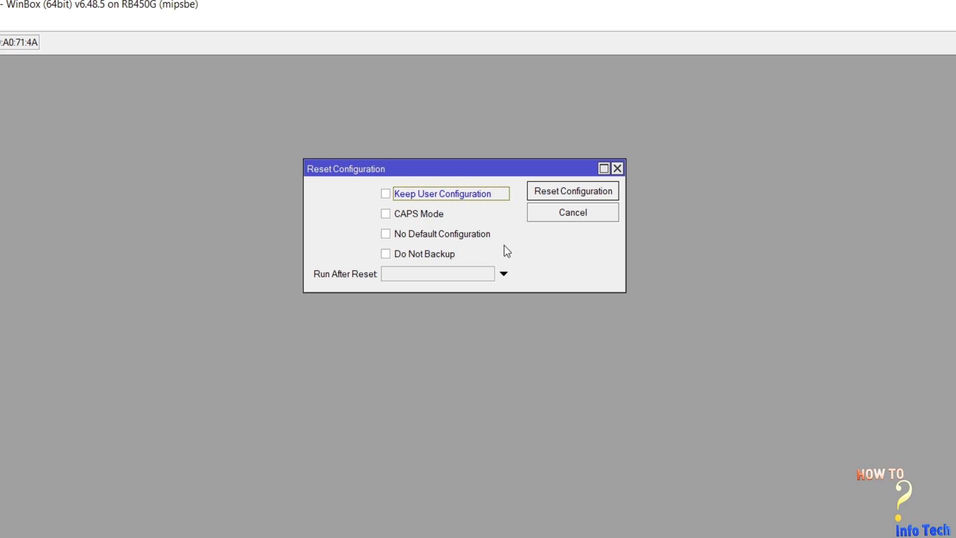
left_click(385, 234)
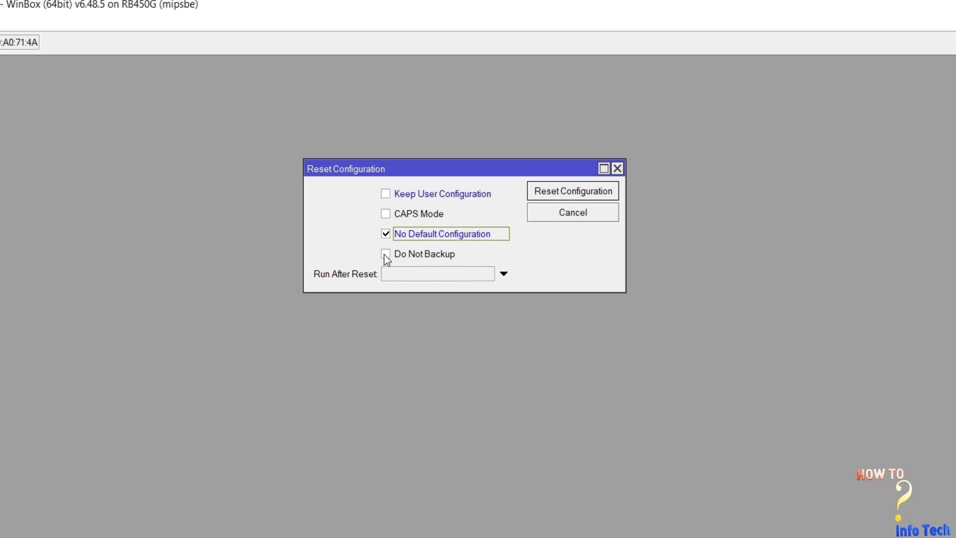
left_click(385, 255)
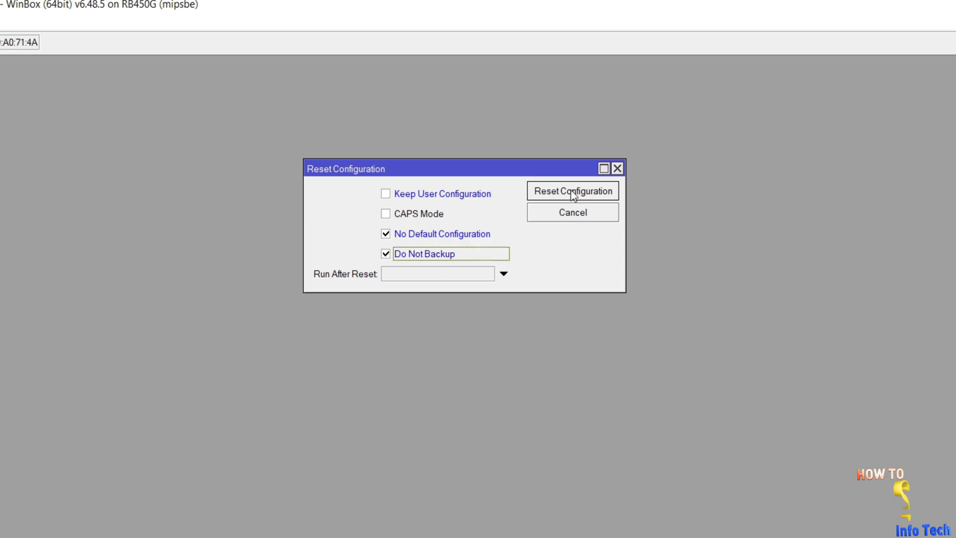
left_click(572, 191)
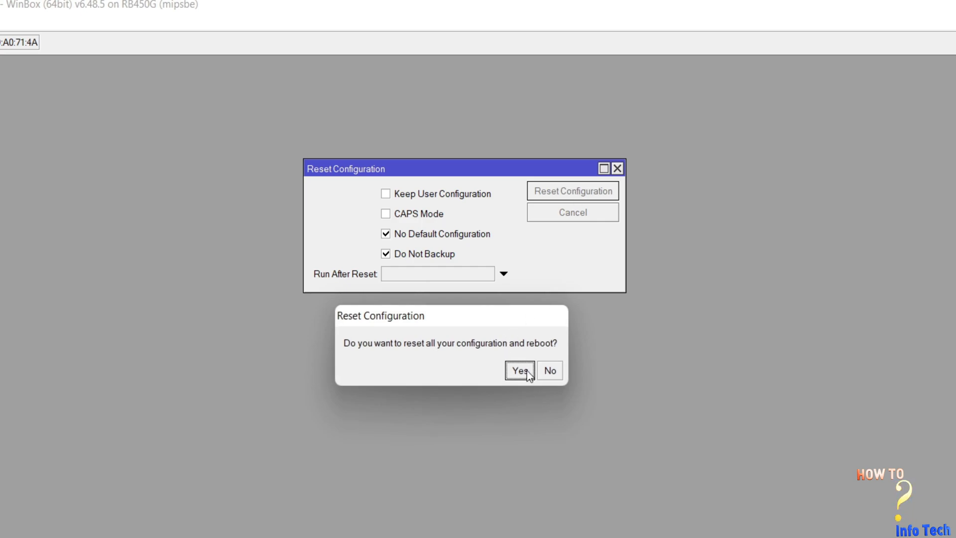
left_click(517, 370)
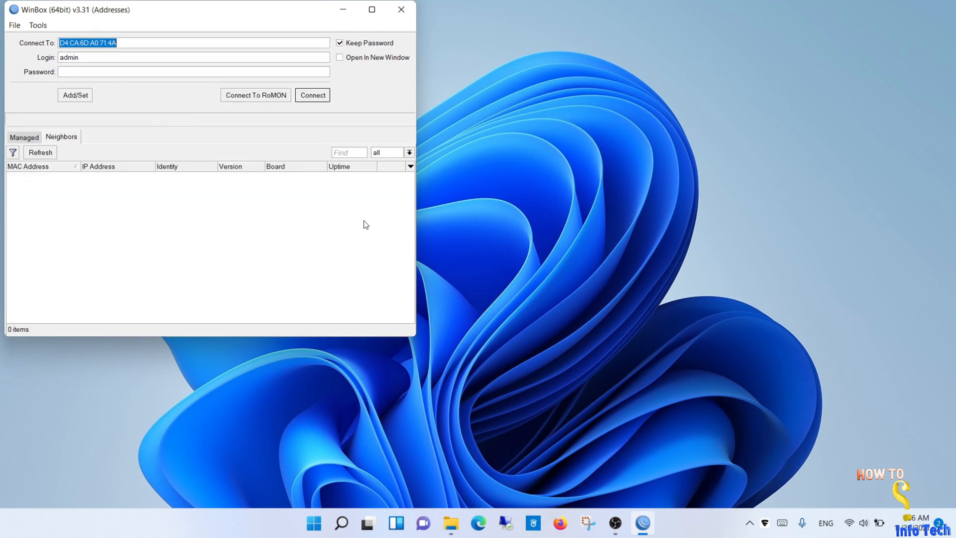
Reconnect to the reset router from Neighbors and confirm its firewall NAT table is empty.
left_click(40, 152)
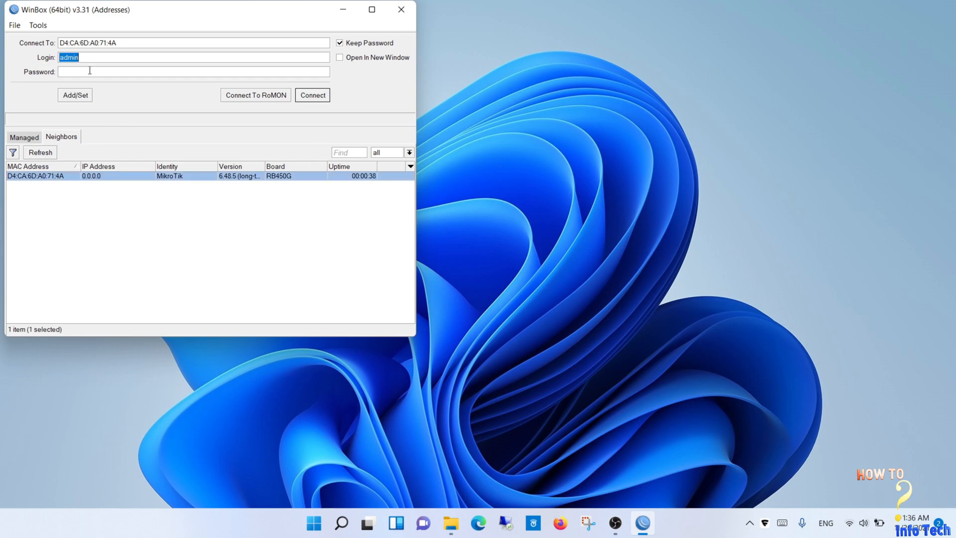
left_click(313, 96)
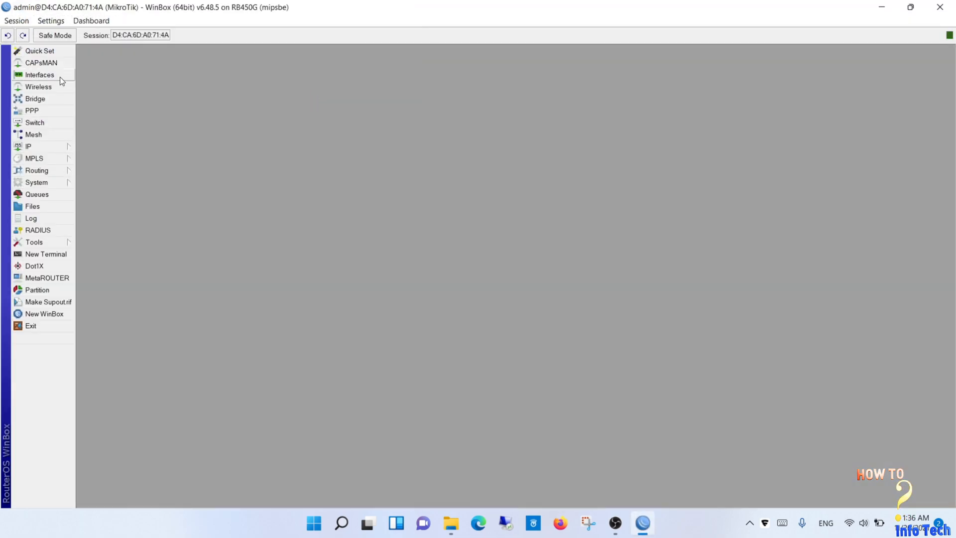
left_click(39, 75)
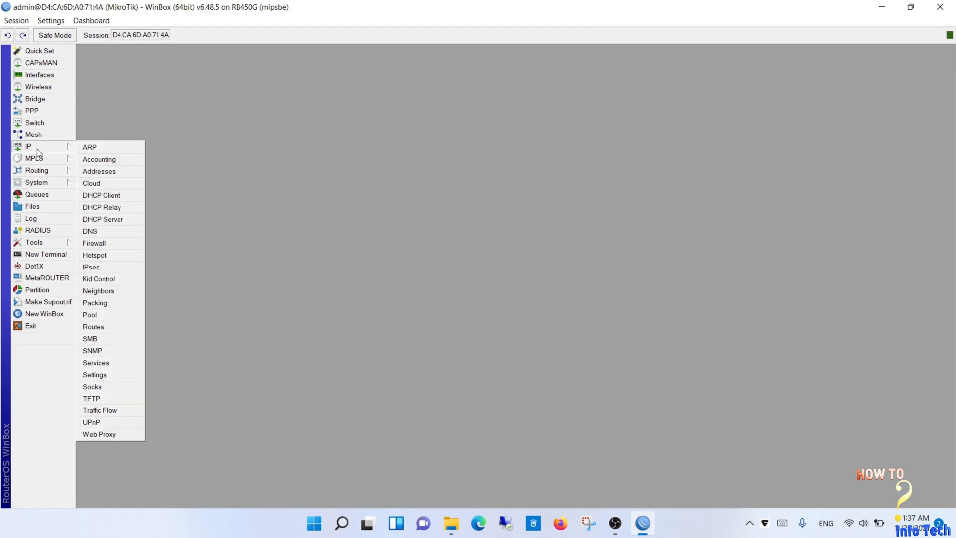
left_click(94, 242)
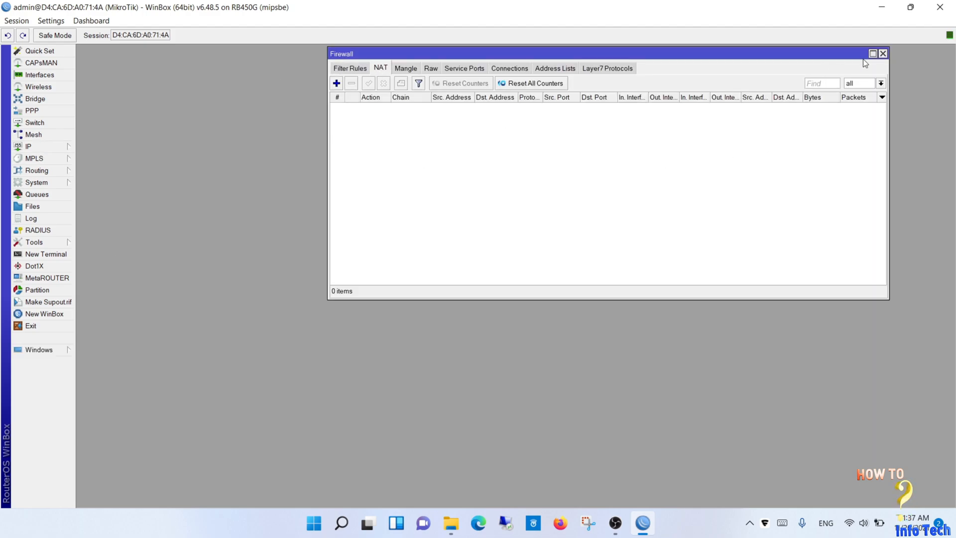
left_click(883, 54)
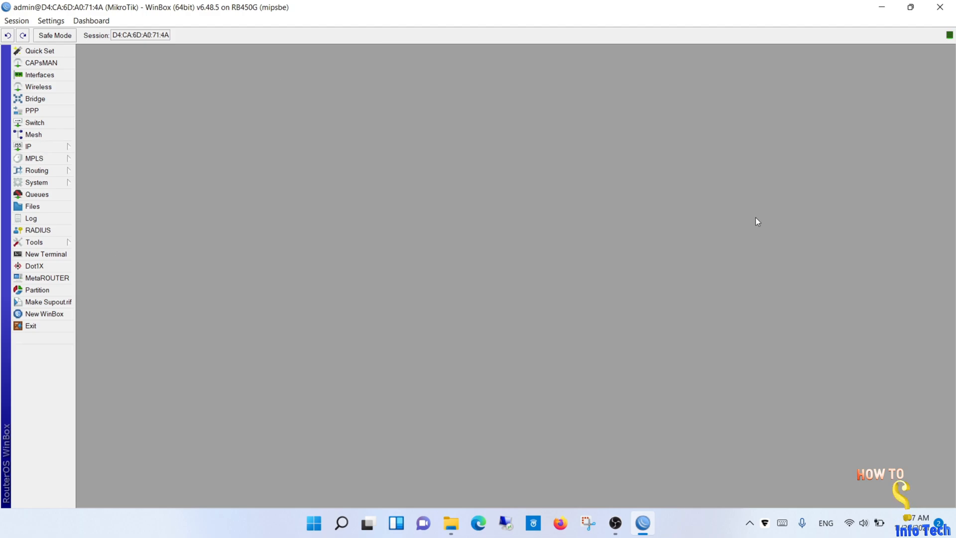
mouse_move(33, 206)
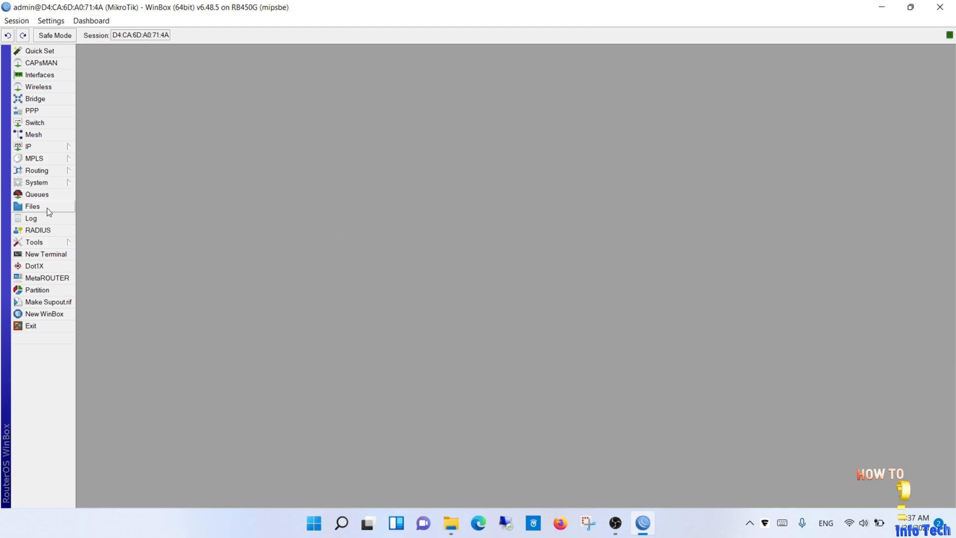
Restore the router from My backup.backup in the file list and confirm the reboot.
left_click(32, 206)
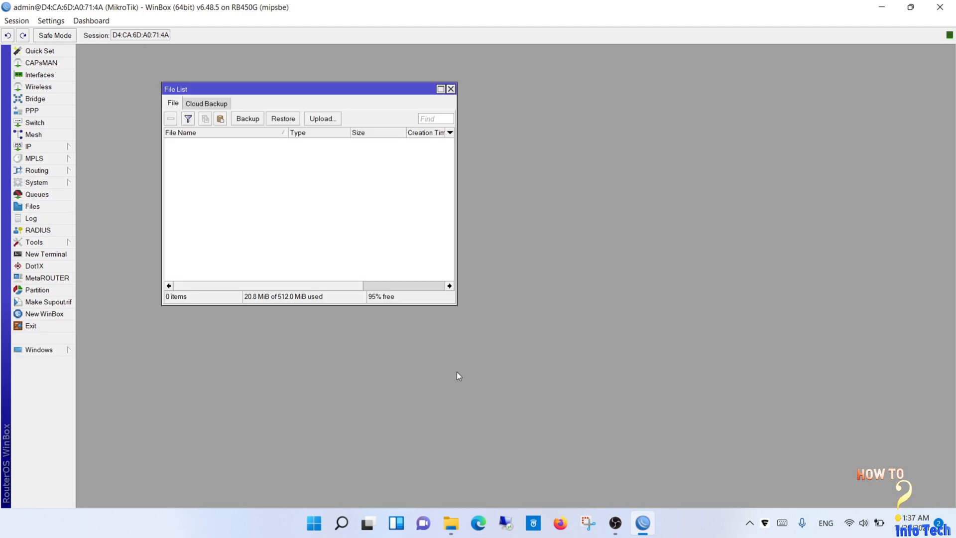
mouse_move(459, 372)
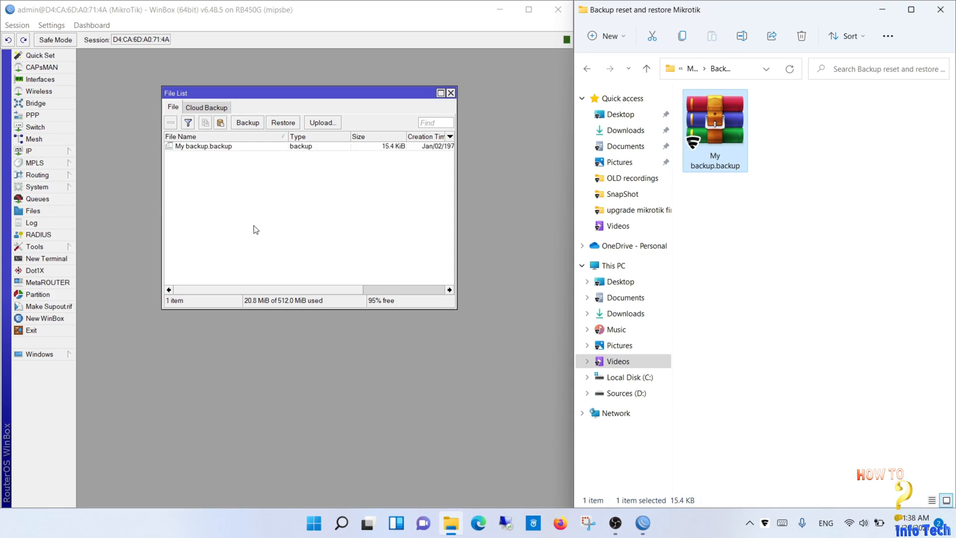
left_click(203, 146)
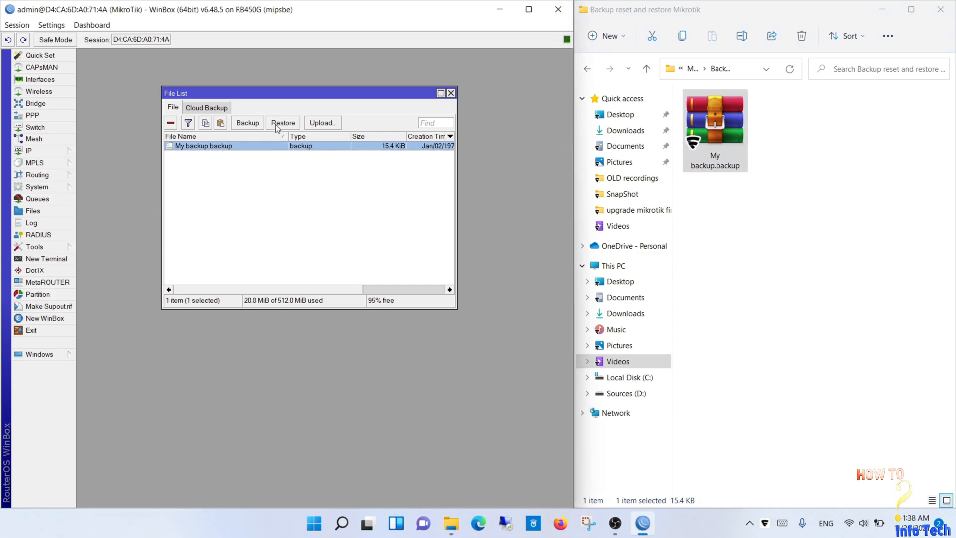
left_click(283, 123)
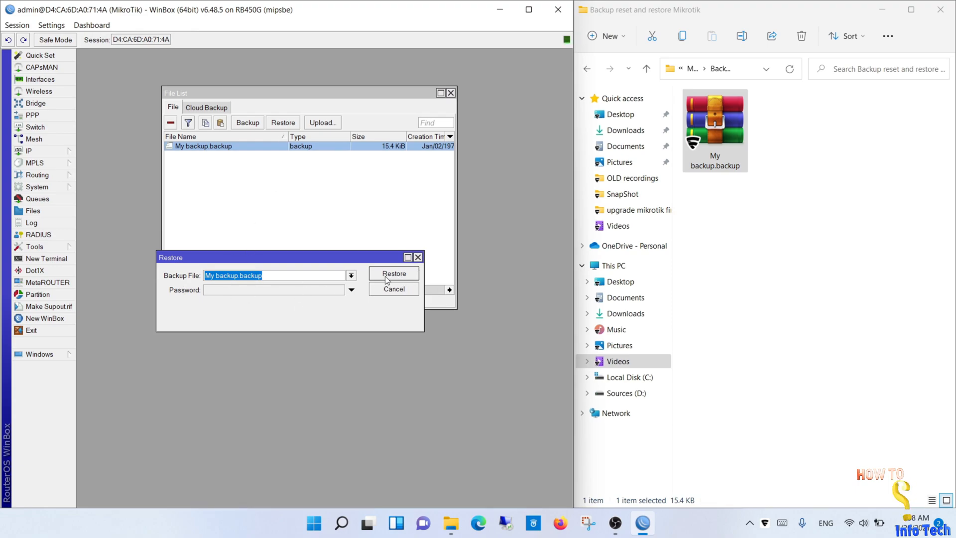
left_click(393, 273)
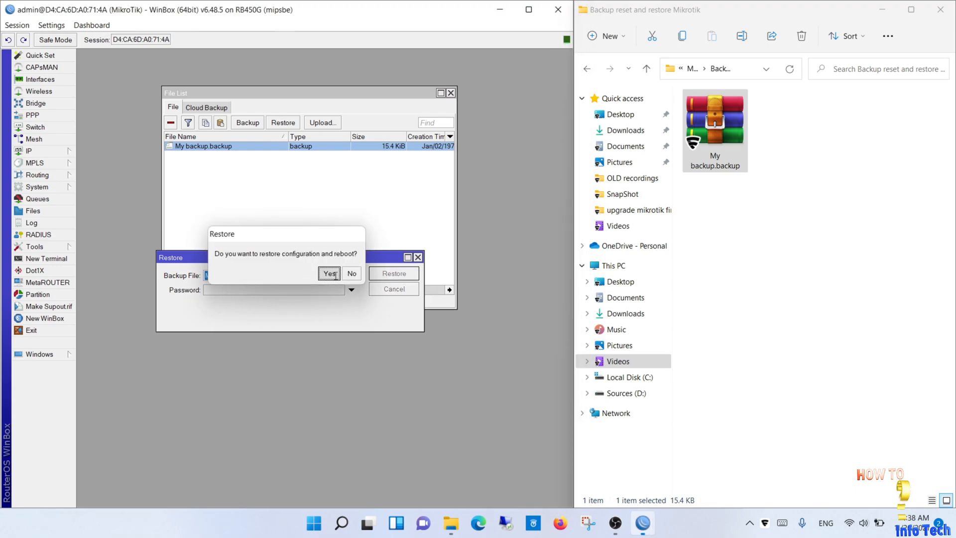
left_click(329, 273)
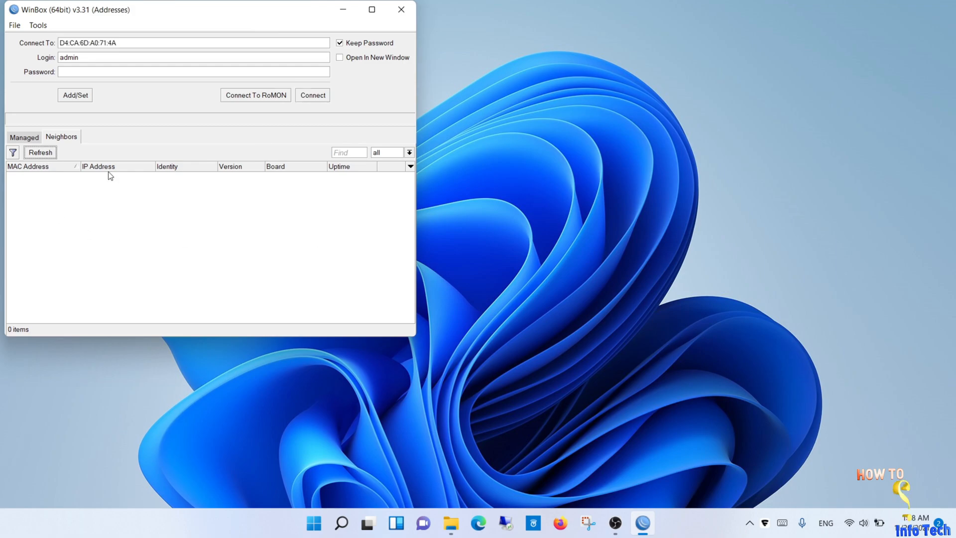
mouse_move(141, 207)
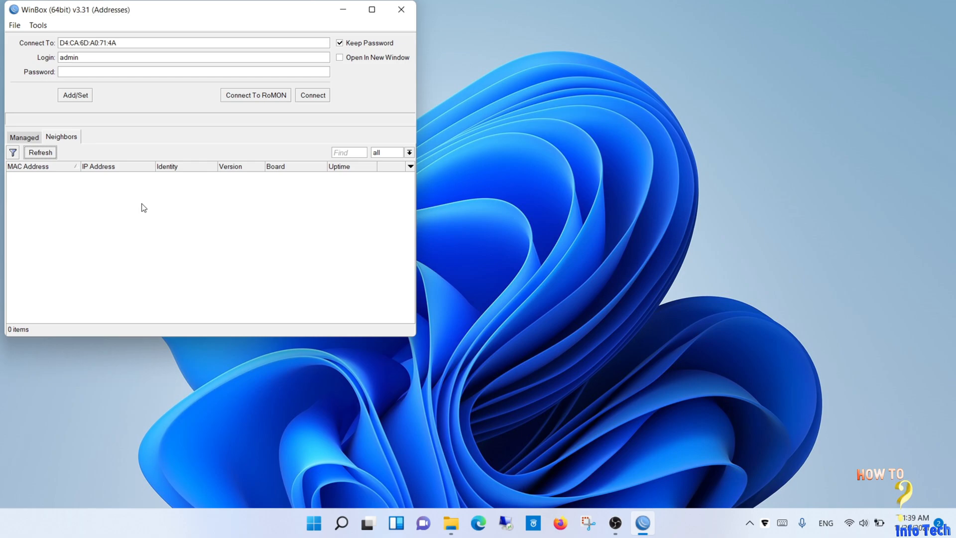
Reconnect to the restored router from the Neighbors list.
left_click(40, 152)
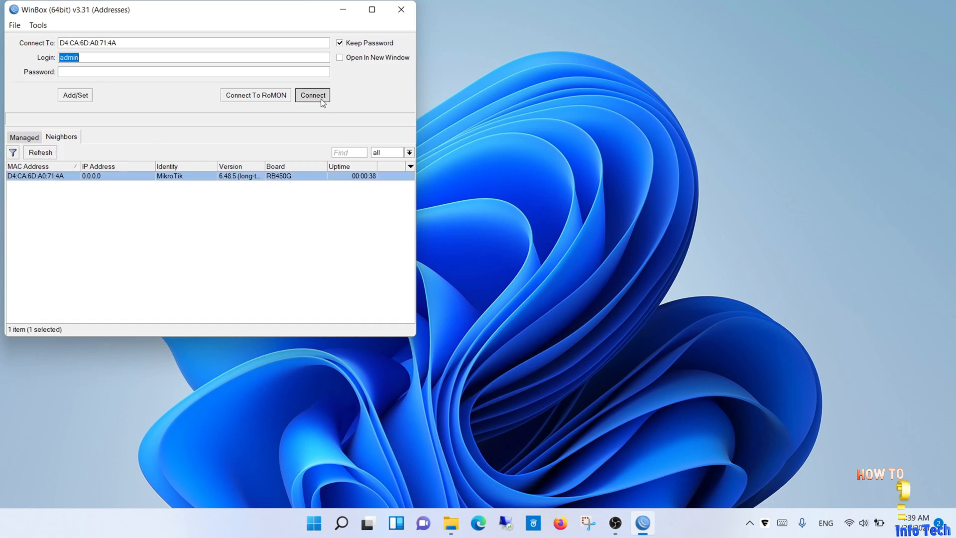
left_click(312, 95)
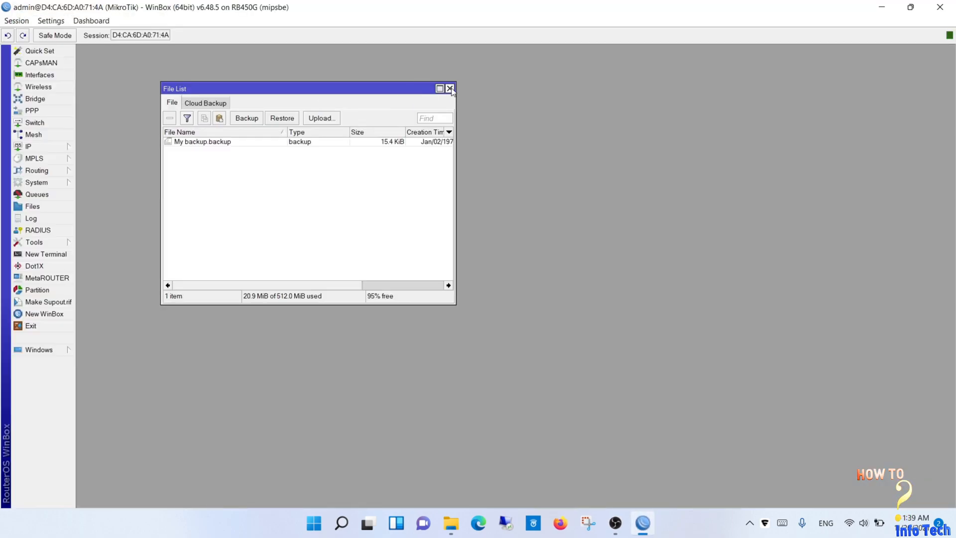
Verify the restored interfaces (ether5-LAN, pppoe-out1), DHCP server dhcp1 and the masquerade NAT rule.
left_click(450, 89)
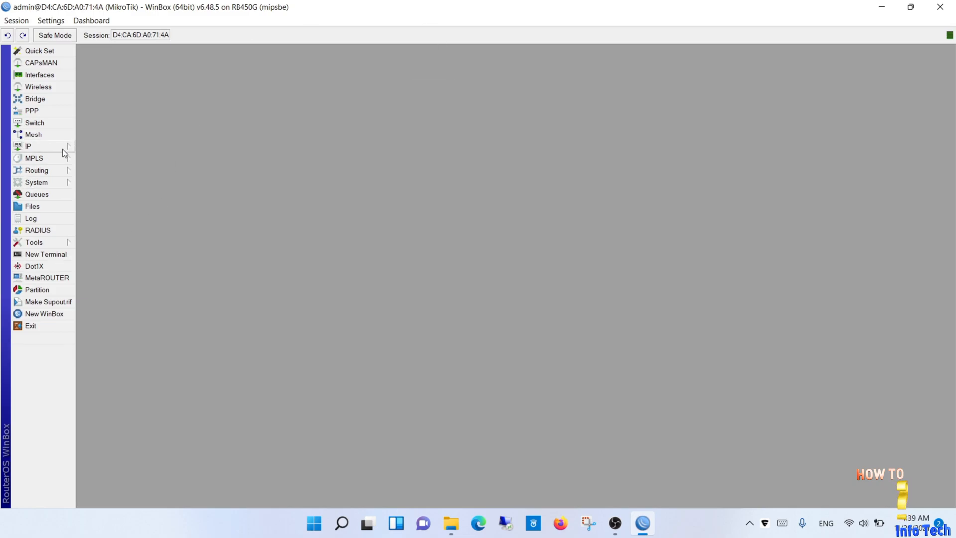
left_click(40, 75)
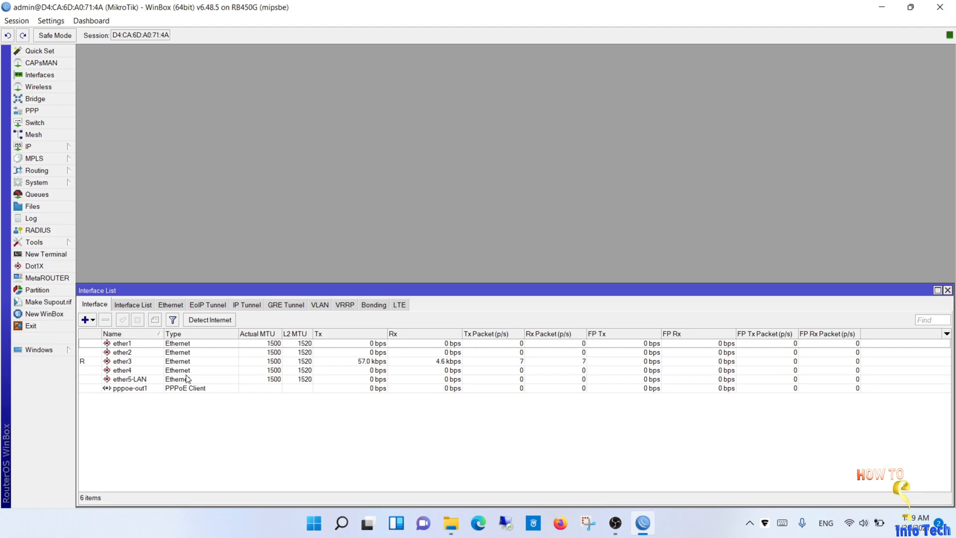
left_click(27, 146)
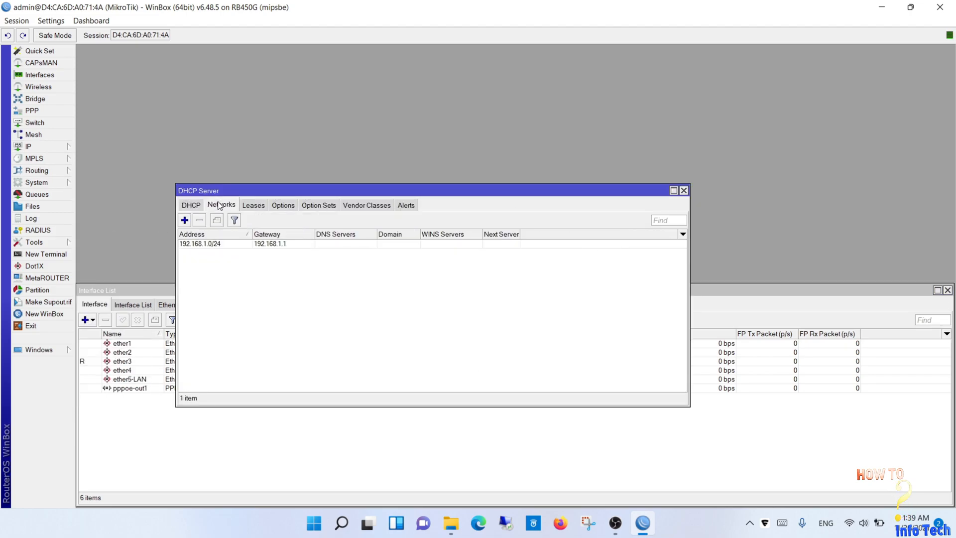
left_click(27, 146)
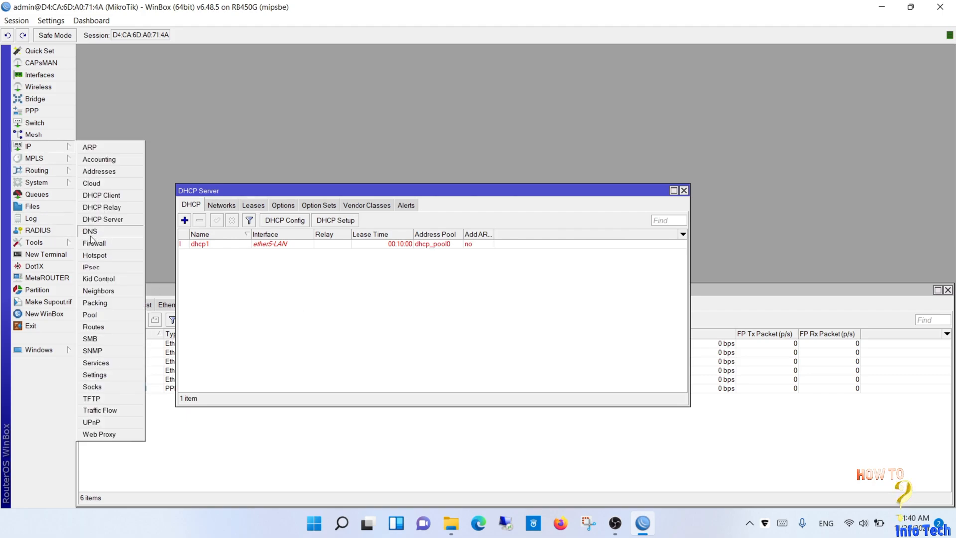
left_click(94, 242)
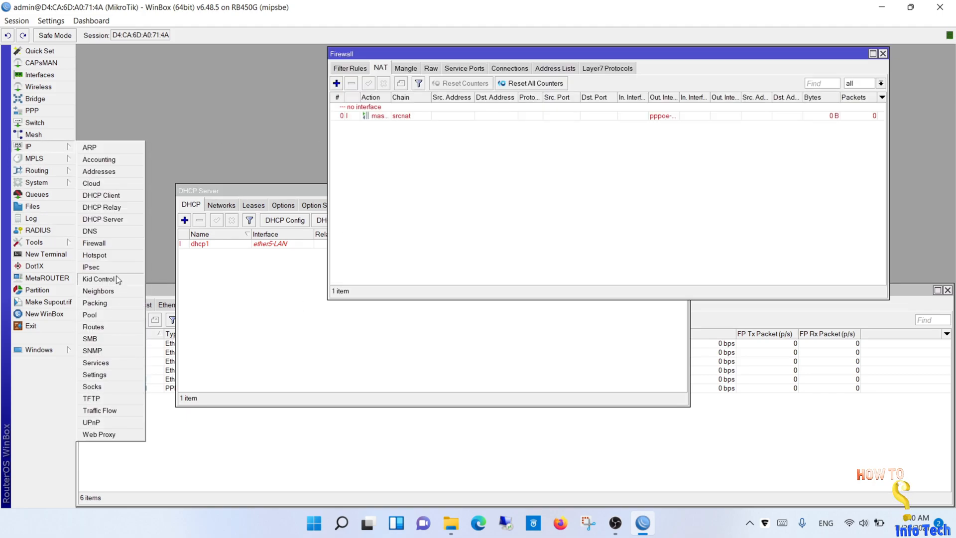